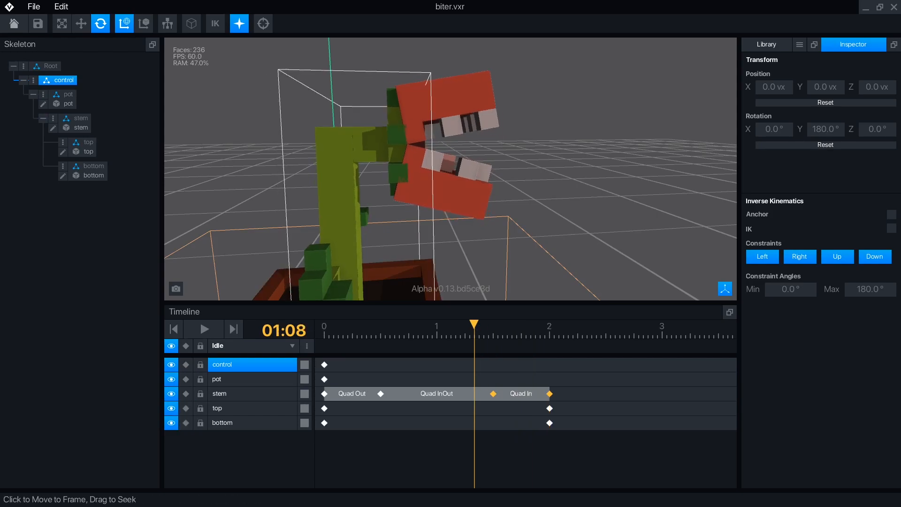
# - Select the biter plant's top jaw node, scrub the timeline, and play and stop its idle animation
pyautogui.click(381, 326)
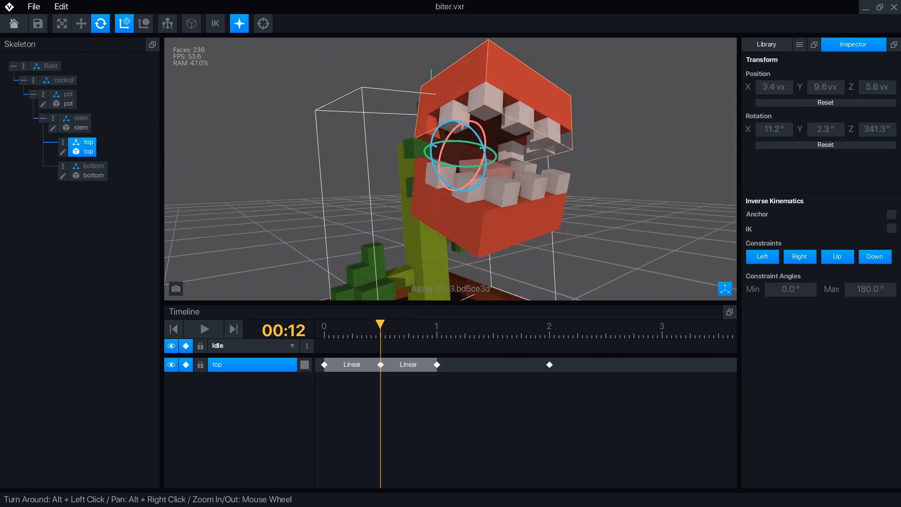
pyautogui.click(93, 167)
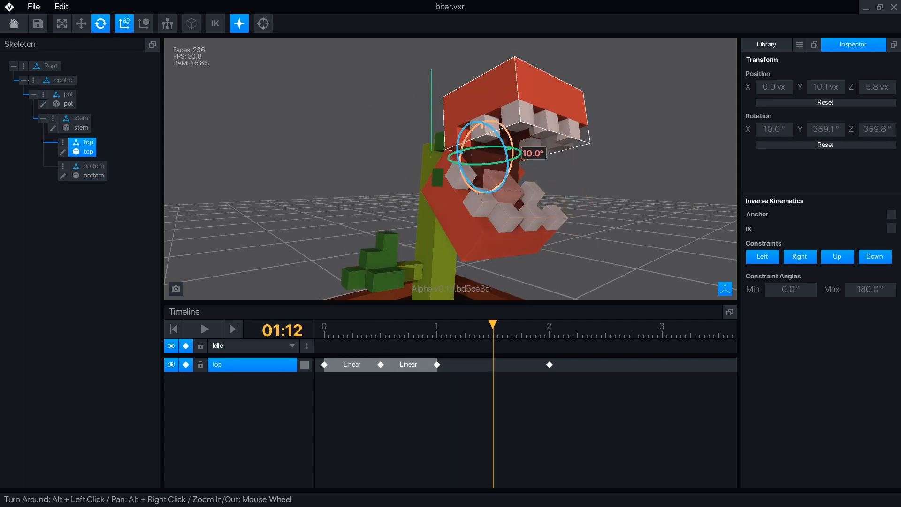
pyautogui.click(203, 329)
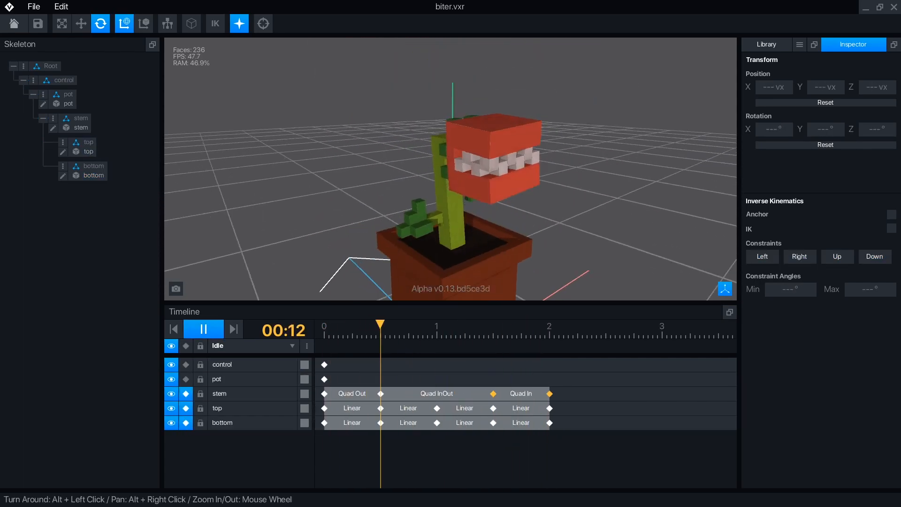
pyautogui.click(203, 330)
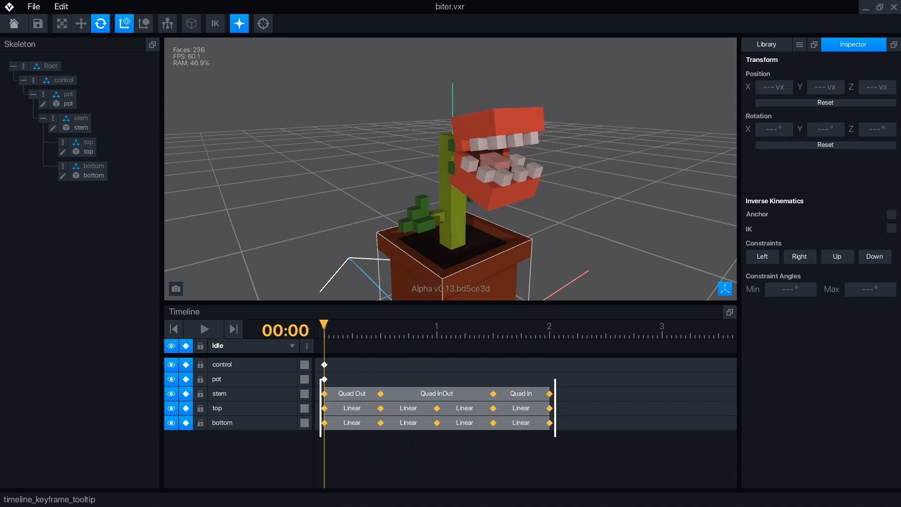
pyautogui.click(202, 329)
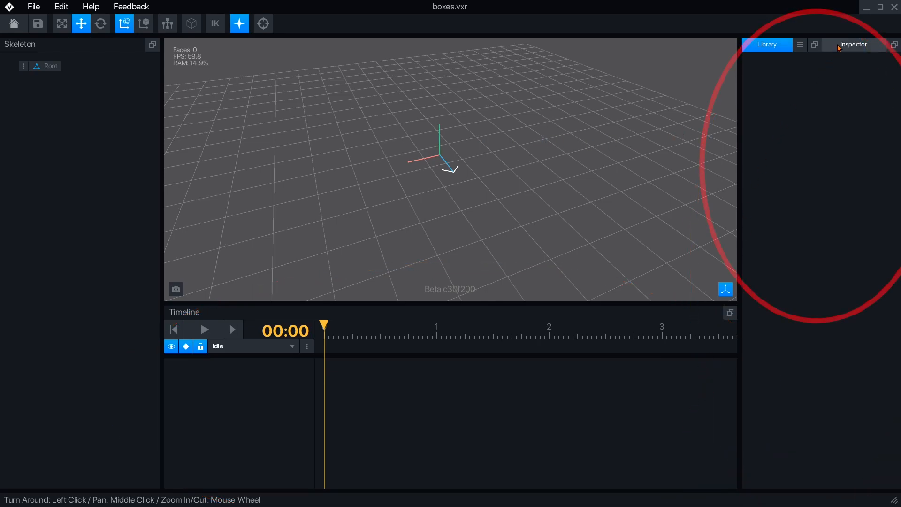
pyautogui.click(854, 44)
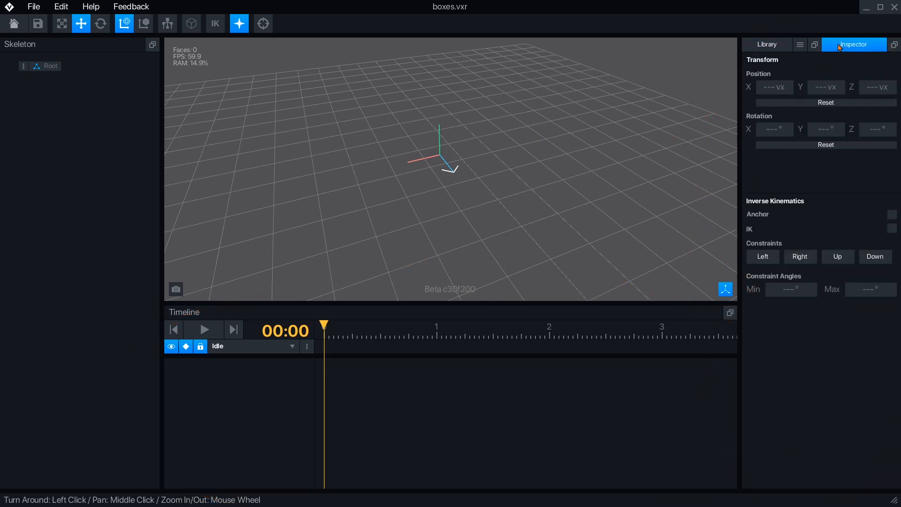
pyautogui.click(766, 44)
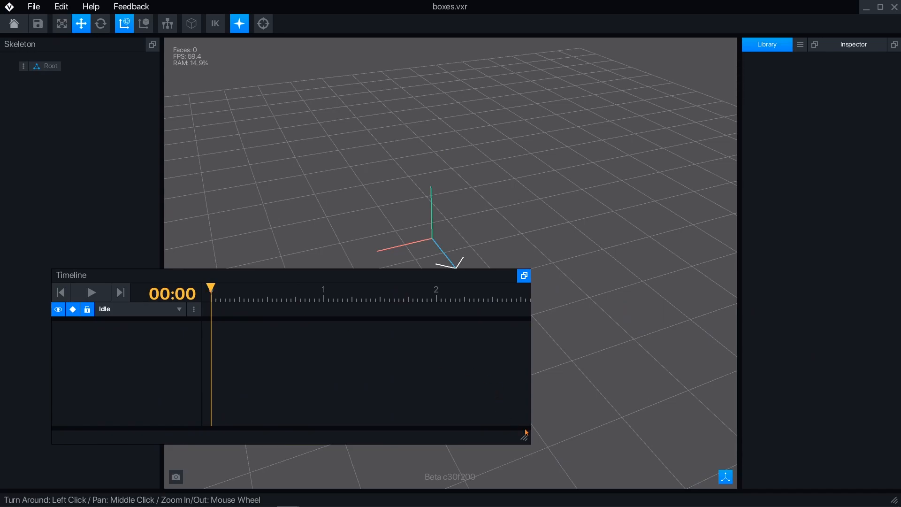
pyautogui.moveTo(524, 436); pyautogui.dragTo(830, 444)
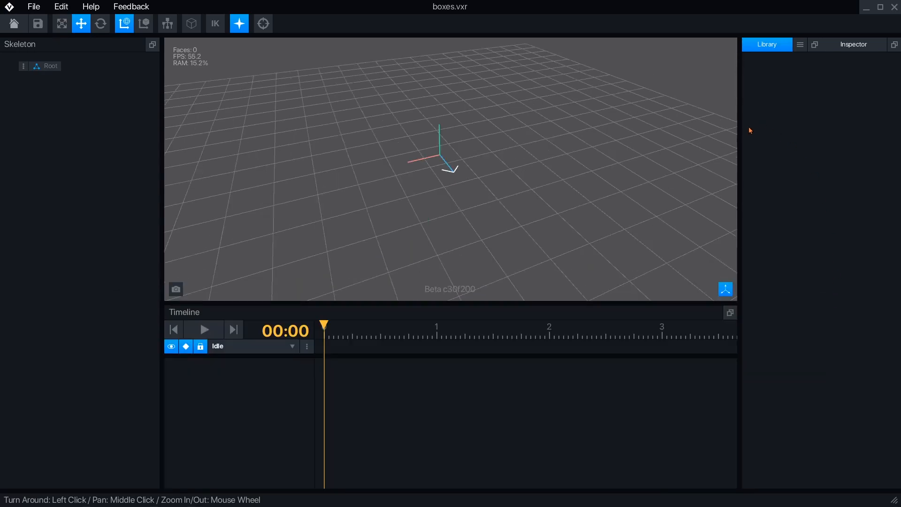
# - Create a new VXM voxel model named box from the Library menu and save it
pyautogui.click(799, 44)
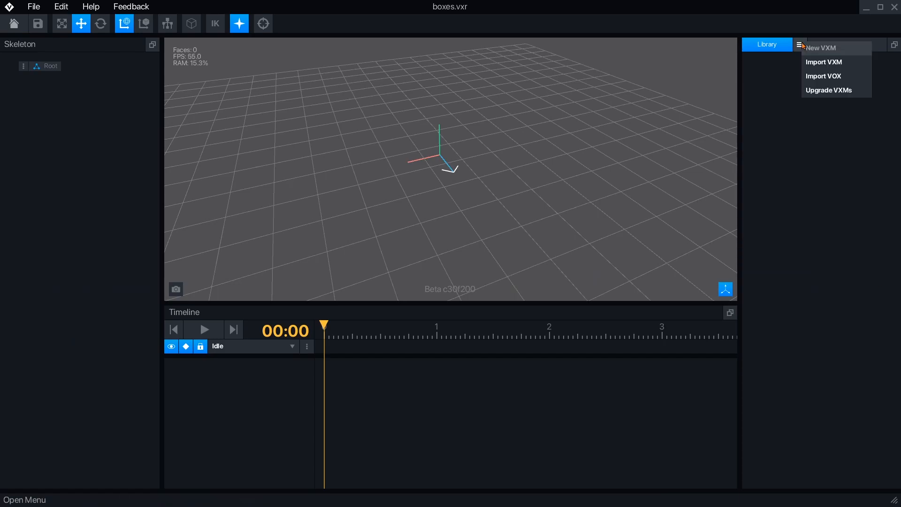
pyautogui.click(821, 48)
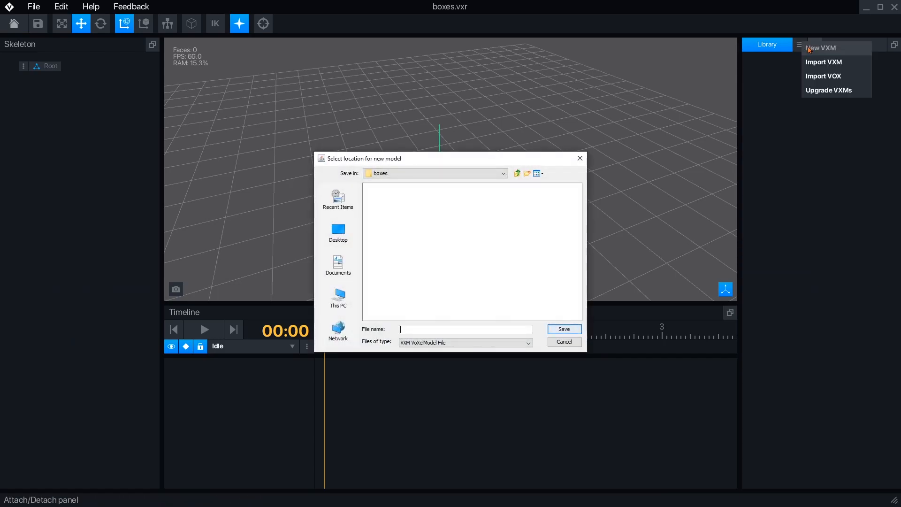
pyautogui.write('b')
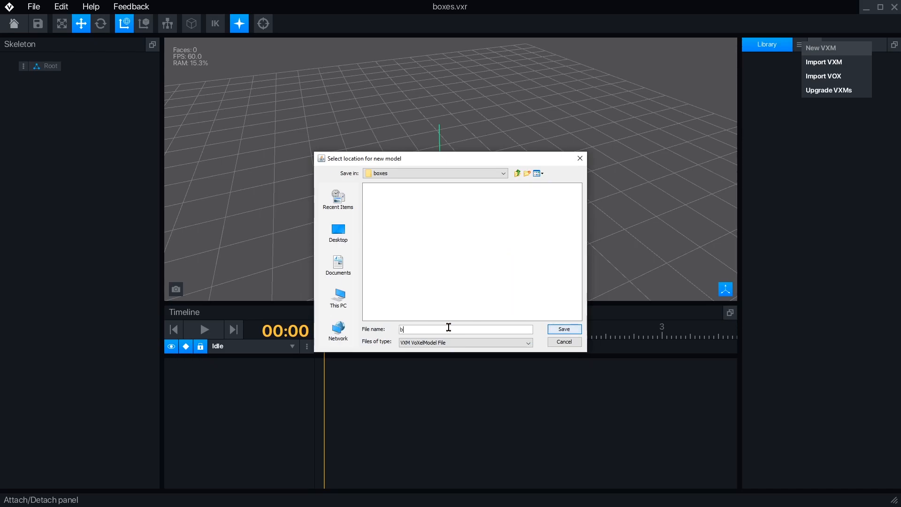
pyautogui.click(563, 328)
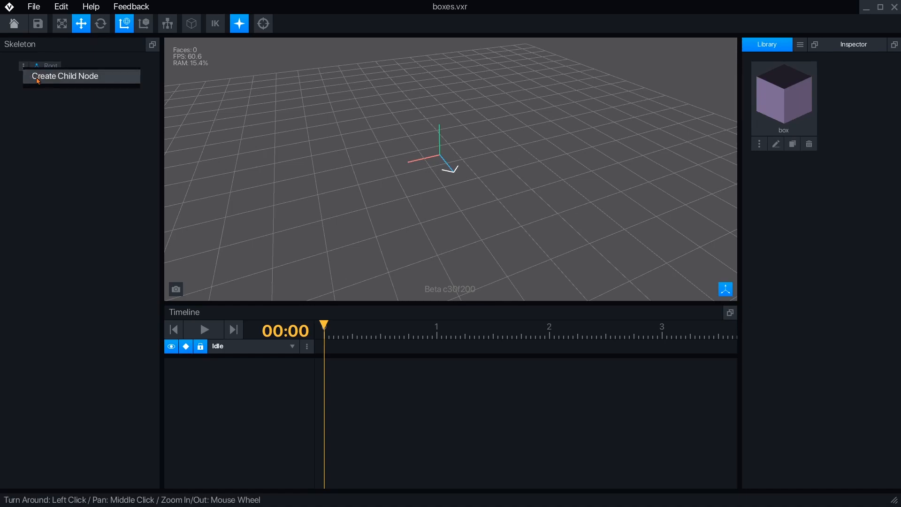
# - Add child nodes 1 and 2 under Root, plus a child node under node 1
pyautogui.click(65, 76)
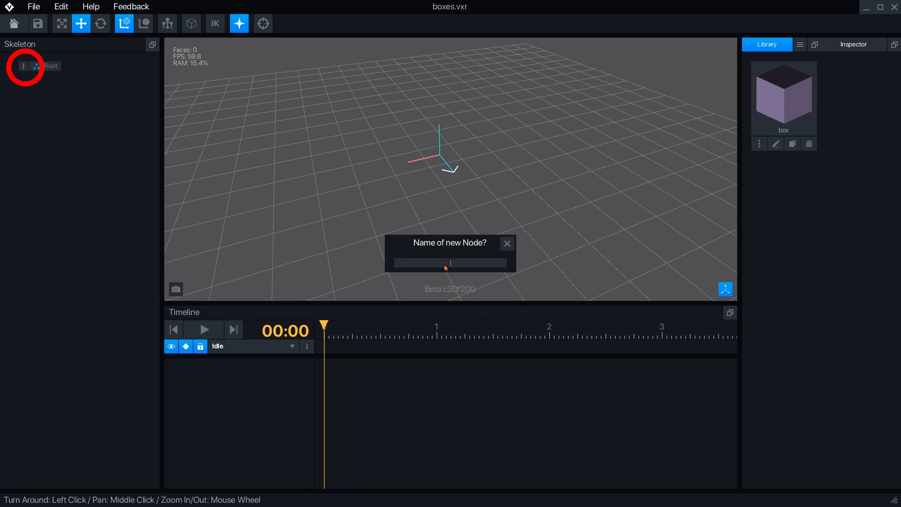
pyautogui.write('1')
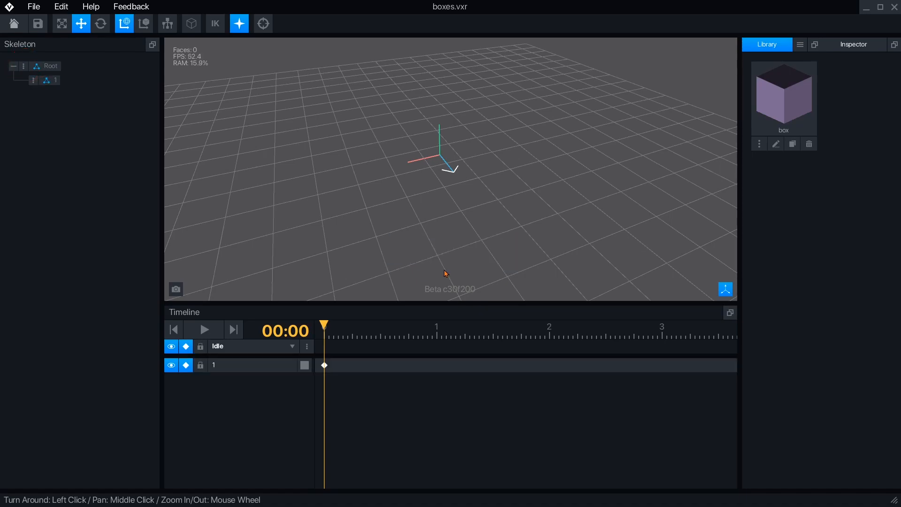
pyautogui.click(24, 65)
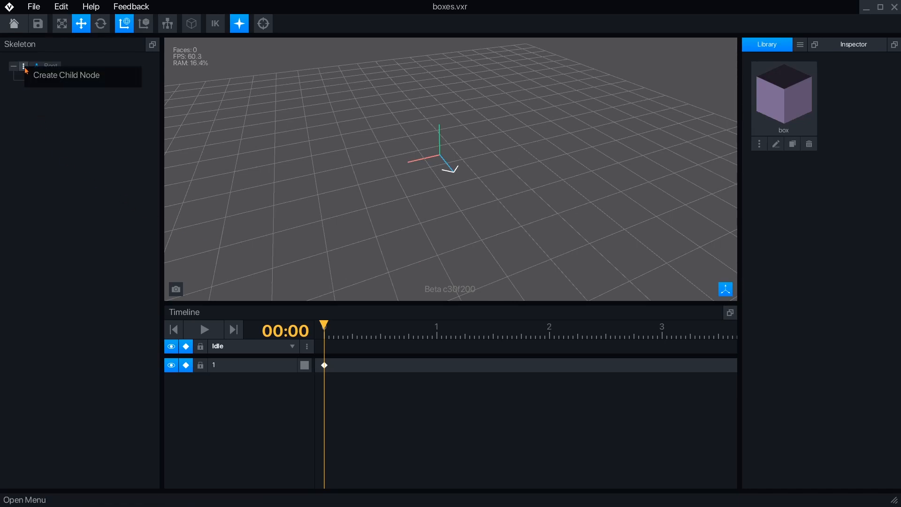
pyautogui.click(66, 74)
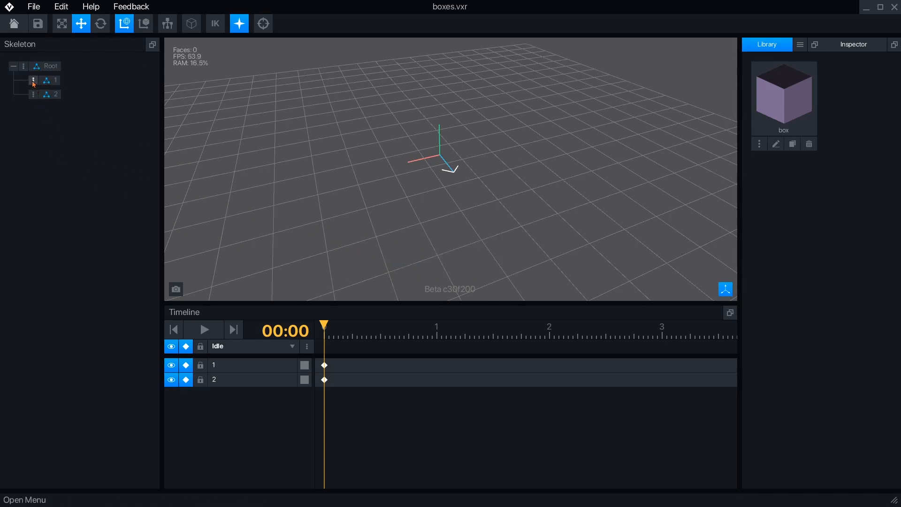
pyautogui.click(32, 80)
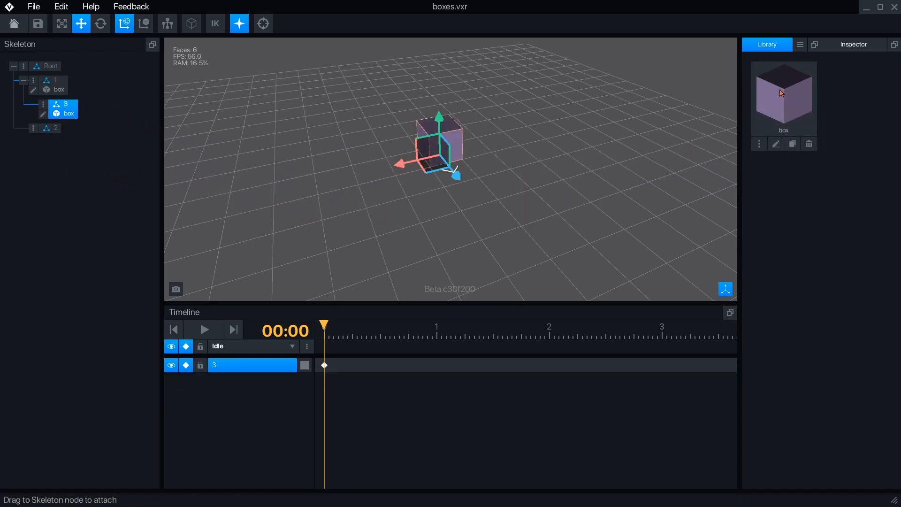
# - Select node 2 in the Skeleton panel to work on its box
pyautogui.click(56, 127)
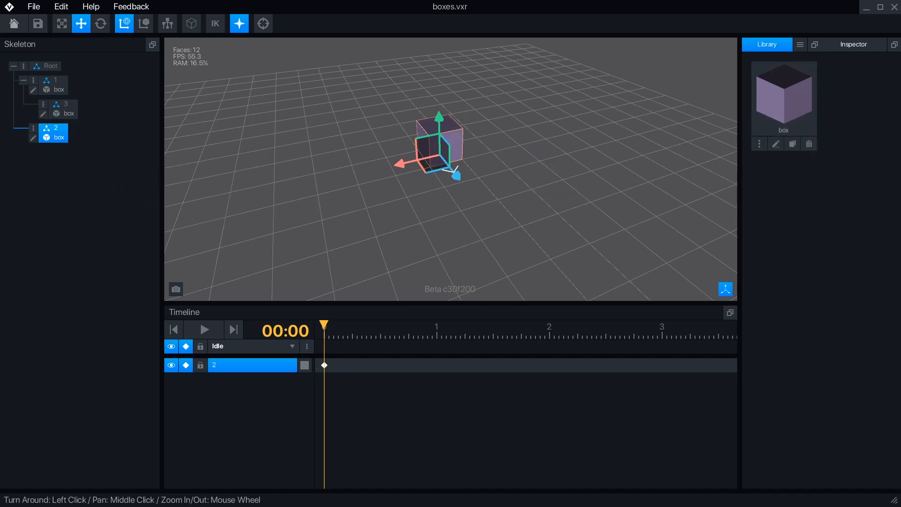
pyautogui.moveTo(168, 180)
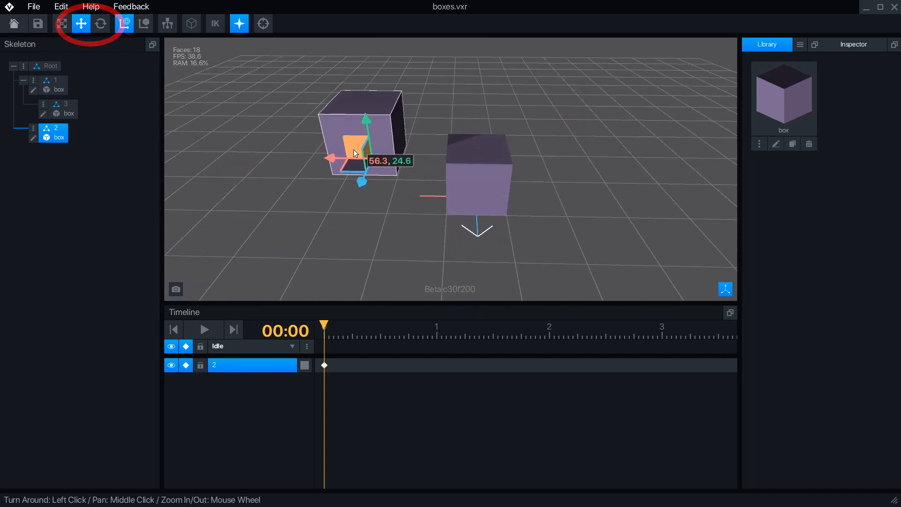
# - Drag box 3 away from the other boxes and tilt box 1 about 15 degrees
pyautogui.click(66, 109)
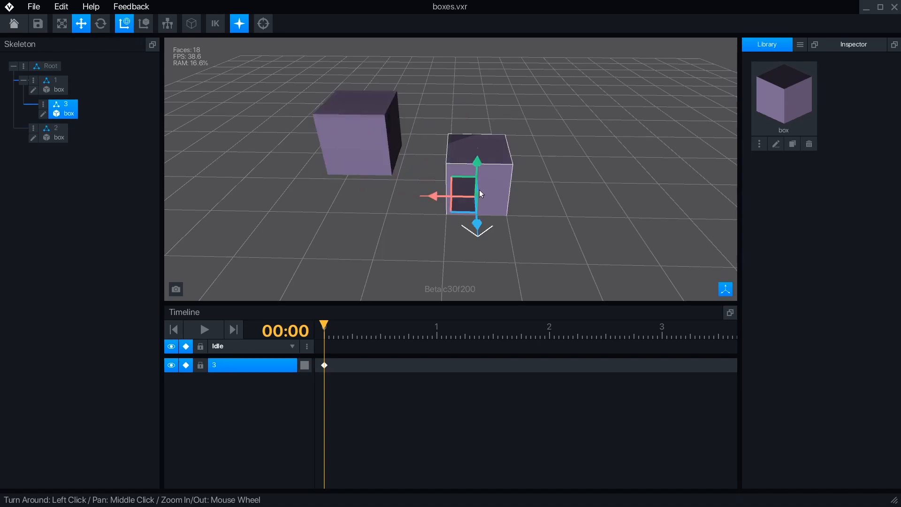
pyautogui.moveTo(477, 192); pyautogui.dragTo(581, 133)
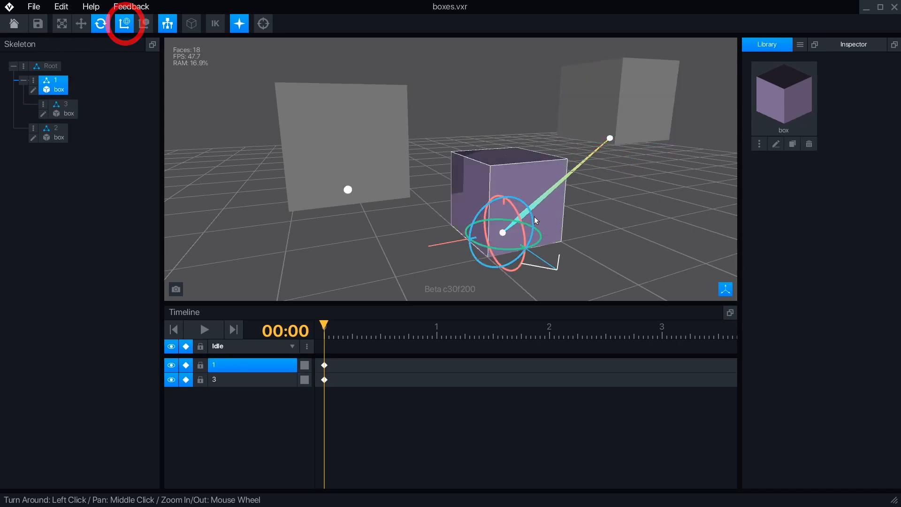
pyautogui.moveTo(514, 207); pyautogui.dragTo(569, 207)
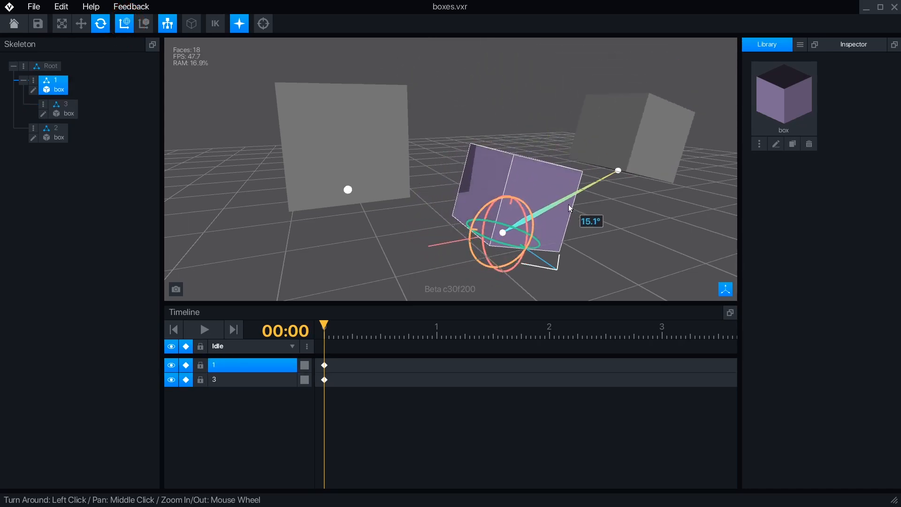
pyautogui.click(144, 24)
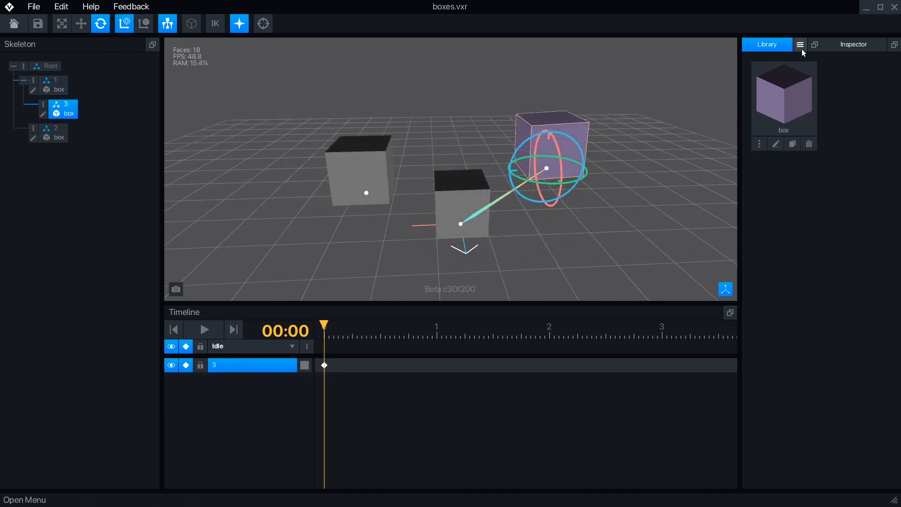
# - In node 3's Inspector, set Rotation Y to 45 and reset box 3's position
pyautogui.click(853, 44)
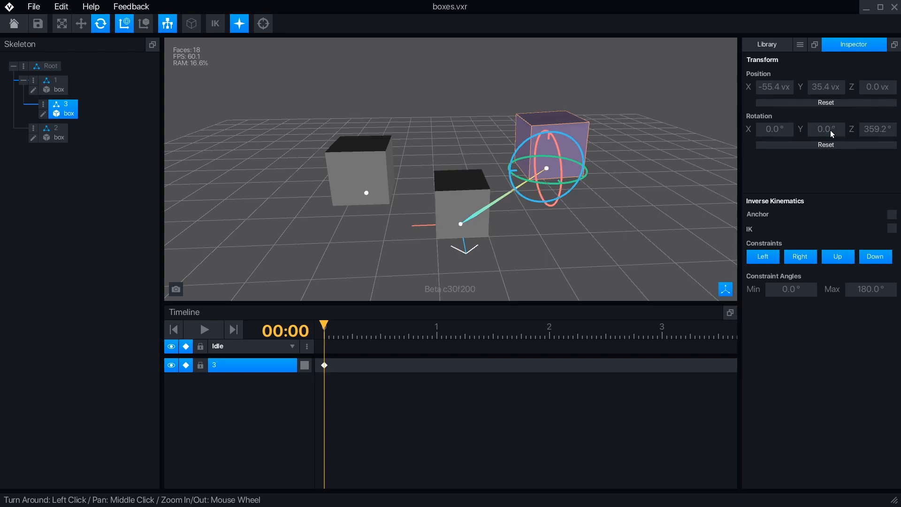
pyautogui.write('45')
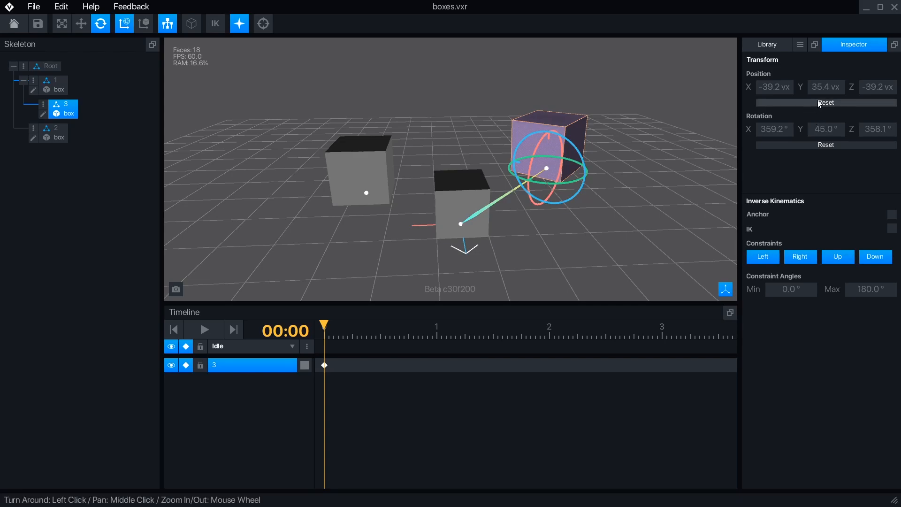
pyautogui.click(825, 102)
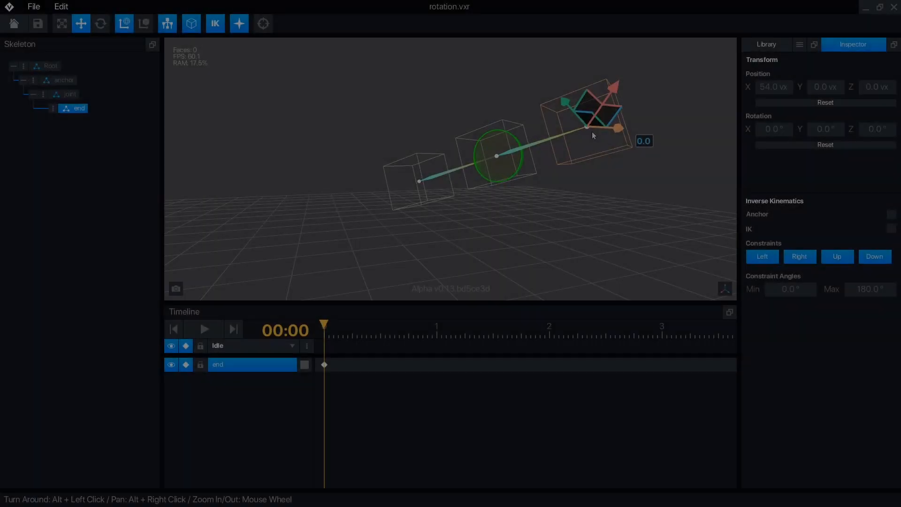
# - Switch between the rotation and boxes project tabs and adjust an Inspector option
pyautogui.click(214, 23)
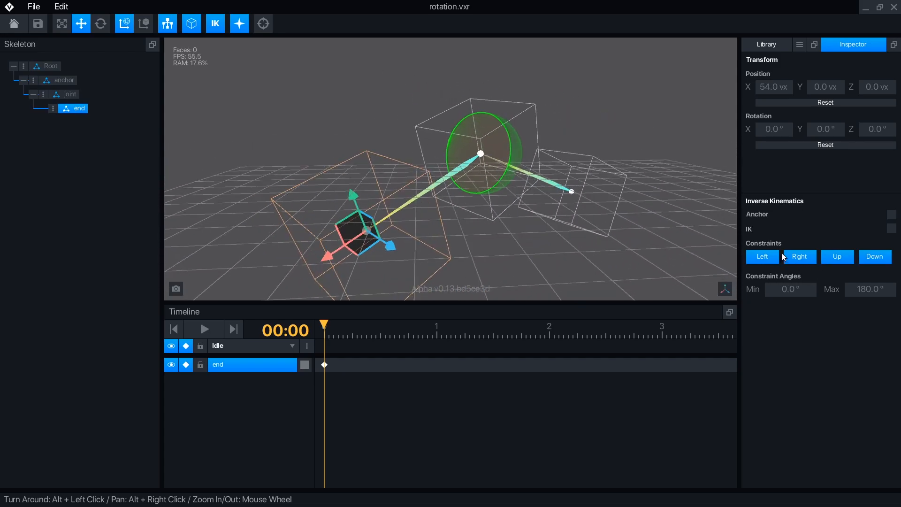
pyautogui.click(891, 228)
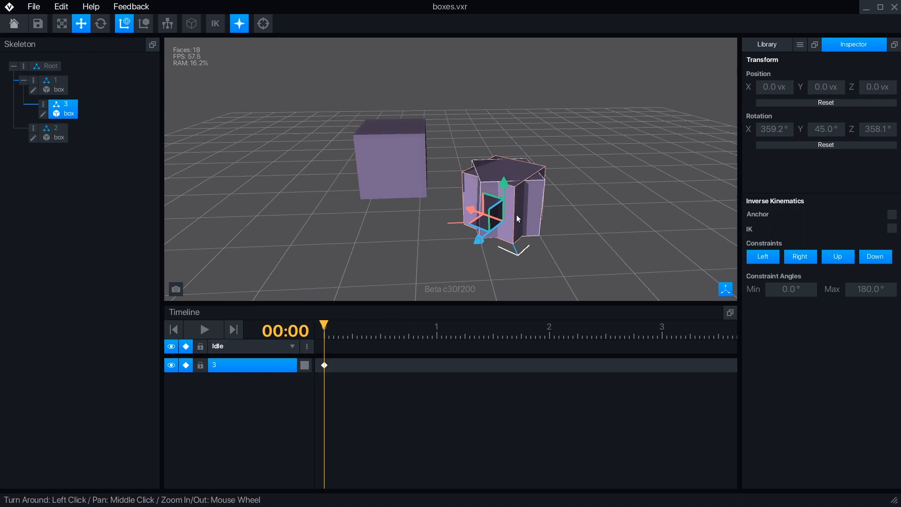
# - Move box 3 up and left, then go to the 1:00 timeline mark and back
pyautogui.moveTo(503, 198); pyautogui.dragTo(612, 156)
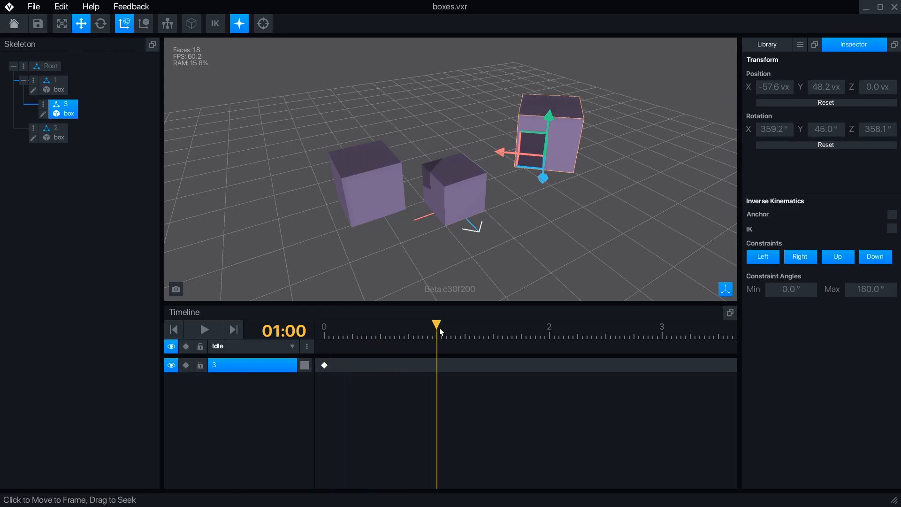
pyautogui.click(186, 365)
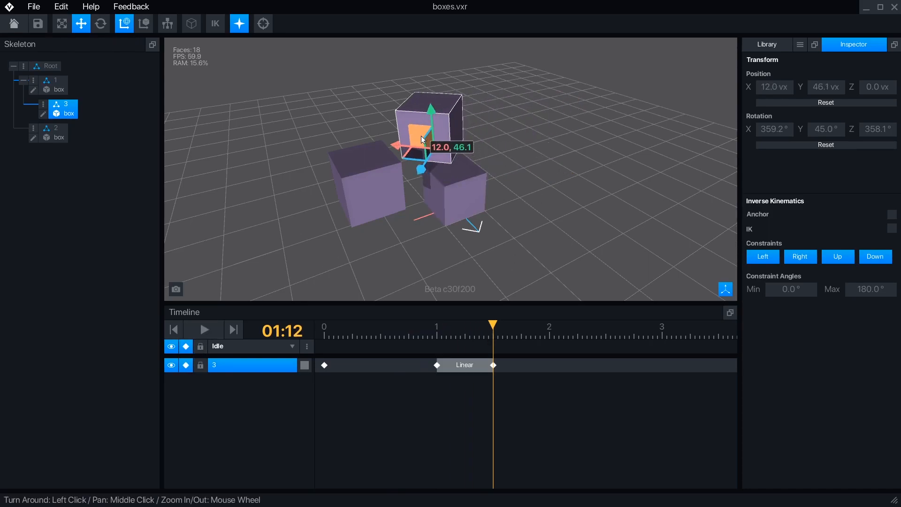
pyautogui.click(202, 329)
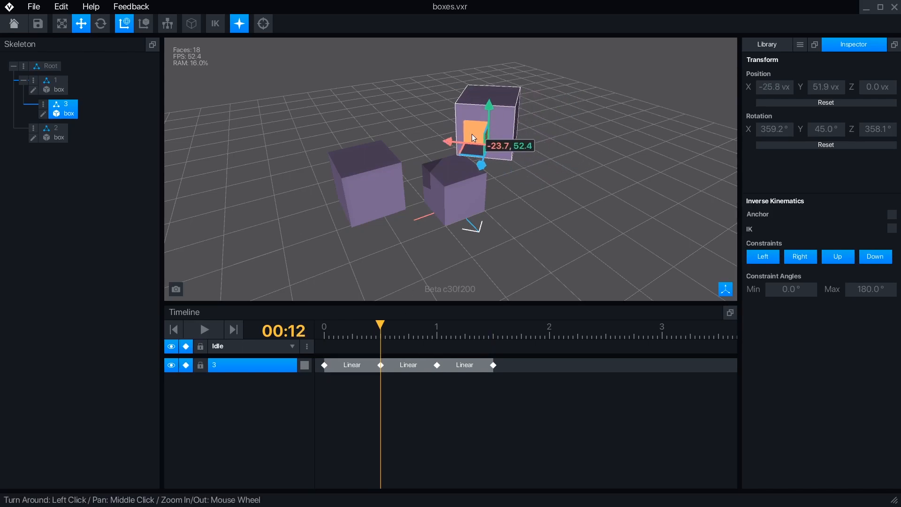
# - At the 2:00 timeline mark, drag box 3 into its two-second position
pyautogui.click(535, 330)
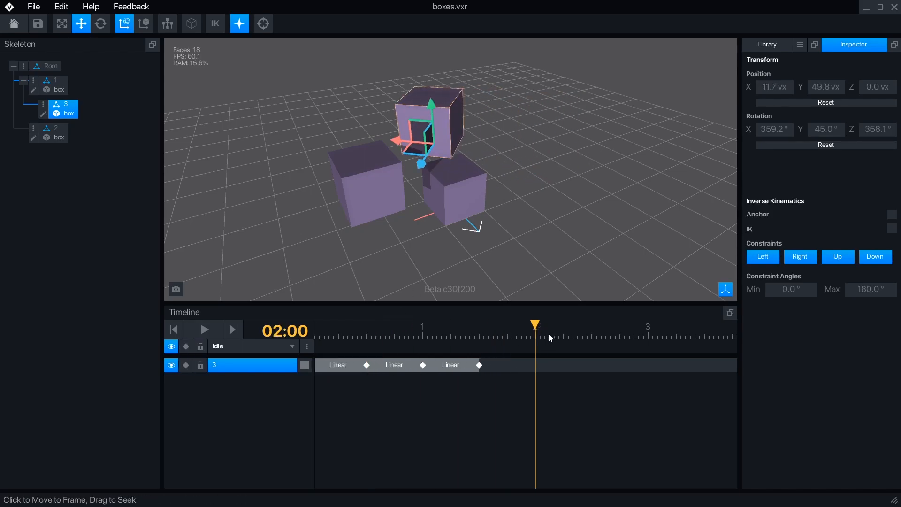
pyautogui.moveTo(399, 141); pyautogui.dragTo(540, 138)
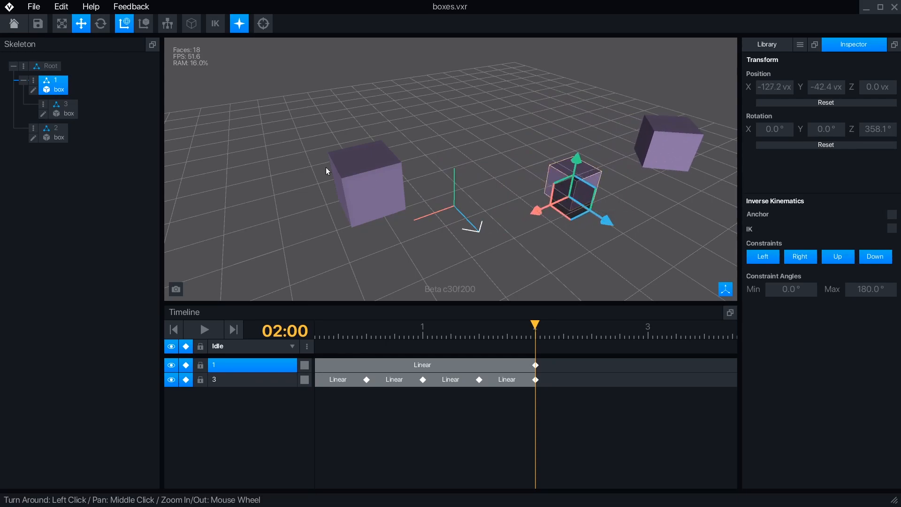
# - Play the two-second box animation on the Timeline, then pause it
pyautogui.click(203, 329)
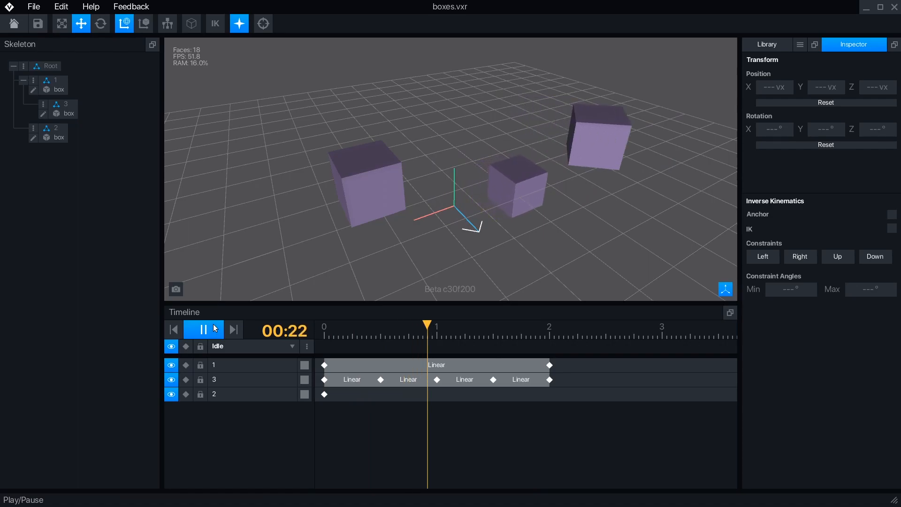
pyautogui.click(203, 329)
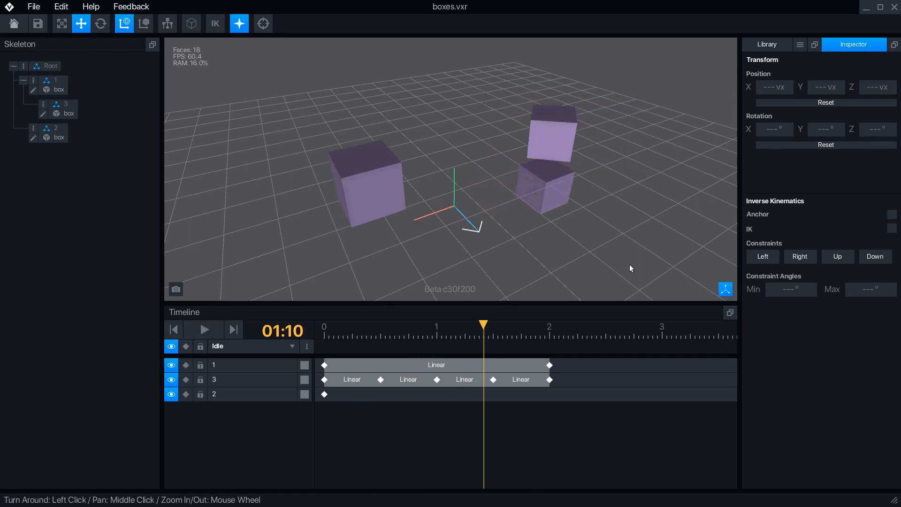